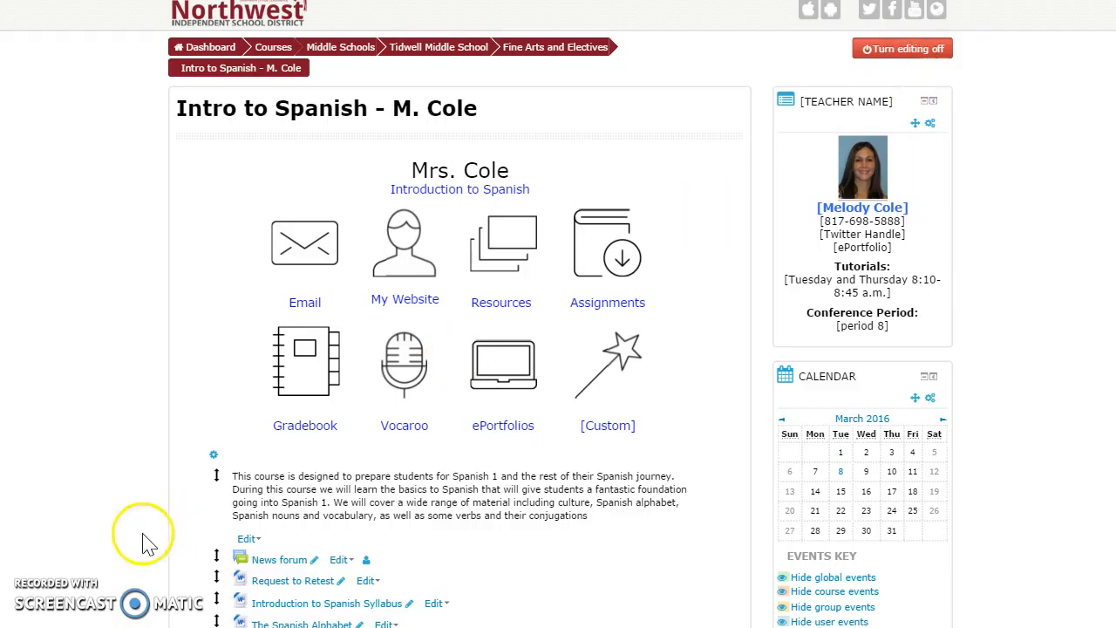
{"action": "mouse_move", "coordinate": [220, 464]}
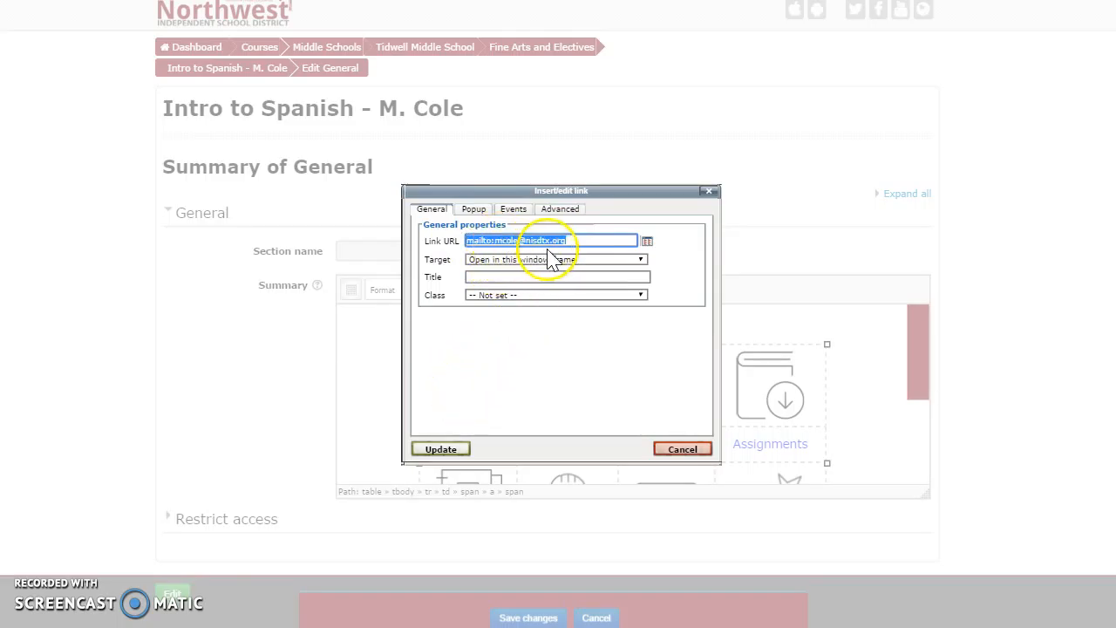
{"action": "mouse_move", "coordinate": [593, 277]}
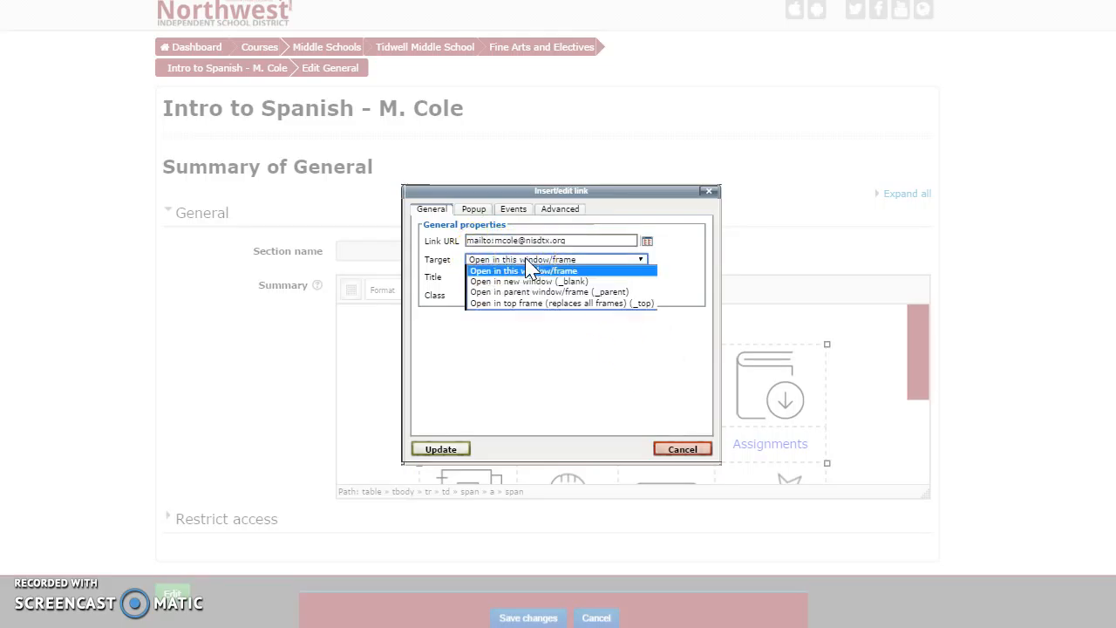
Link the Email text to the mailto address opening in this window and update
{"action": "left_click", "coordinate": [536, 281]}
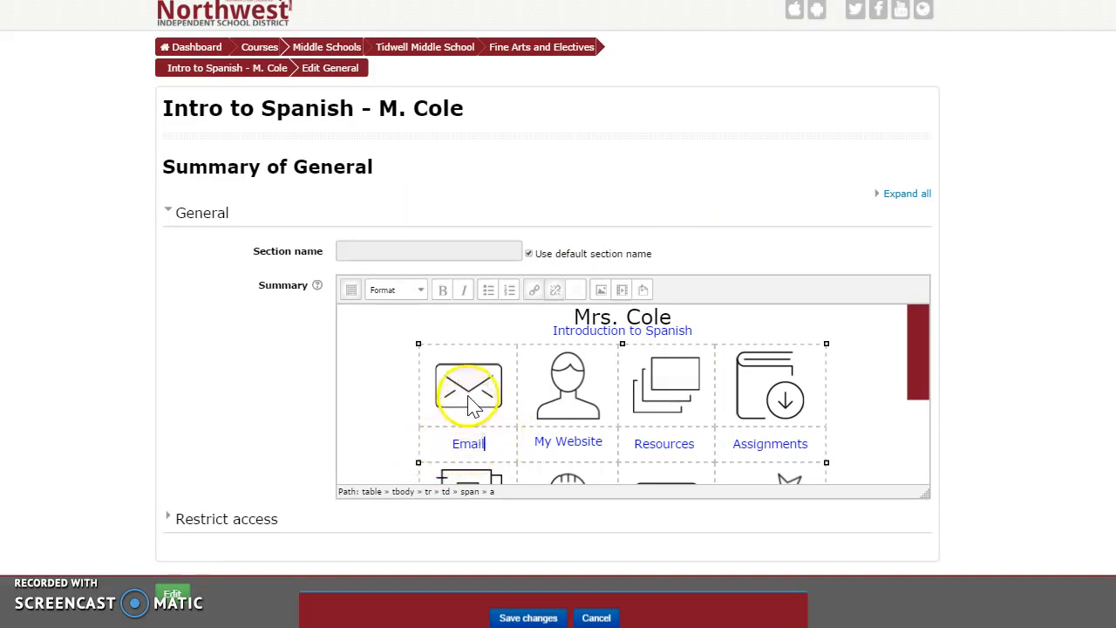
Save the section summary changes, returning to the Intro to Spanish course page
{"action": "left_click", "coordinate": [467, 387]}
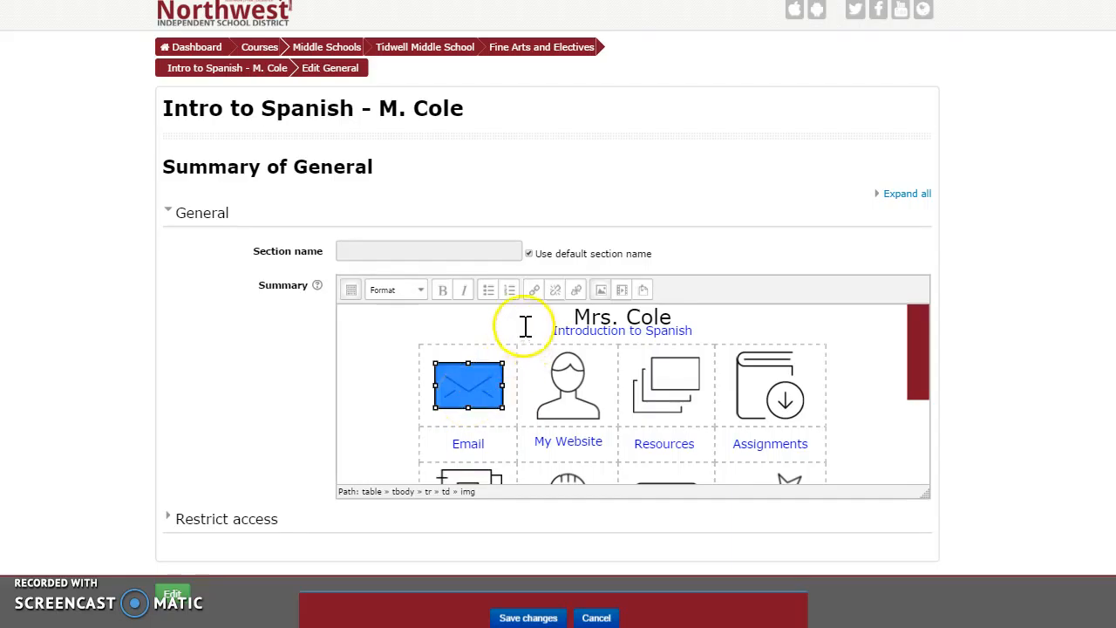
{"action": "mouse_move", "coordinate": [534, 290]}
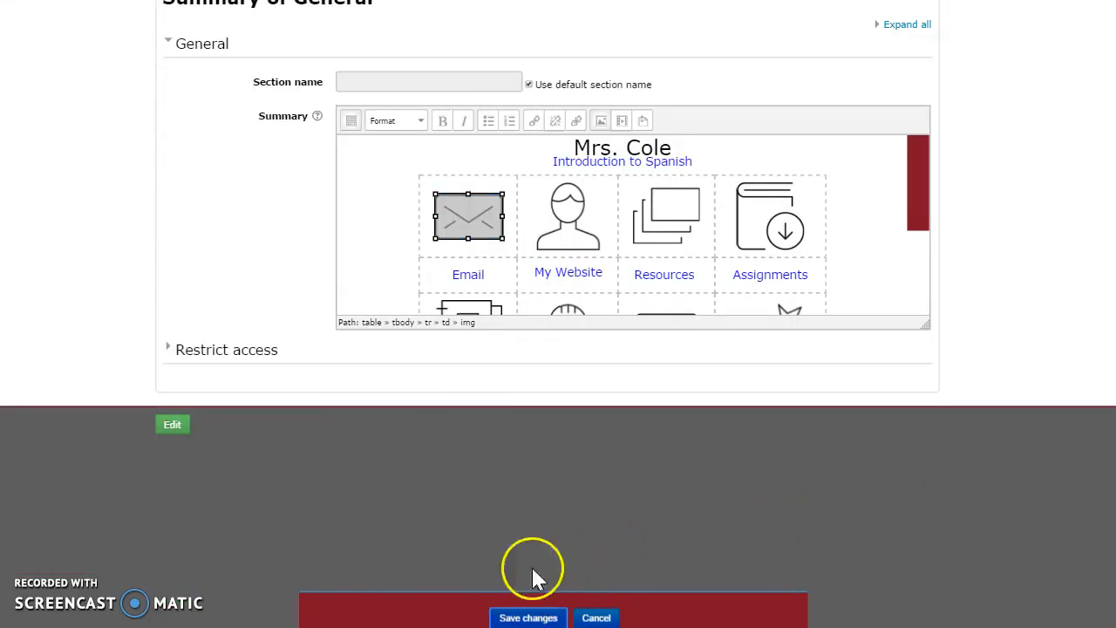
{"action": "left_click", "coordinate": [526, 618]}
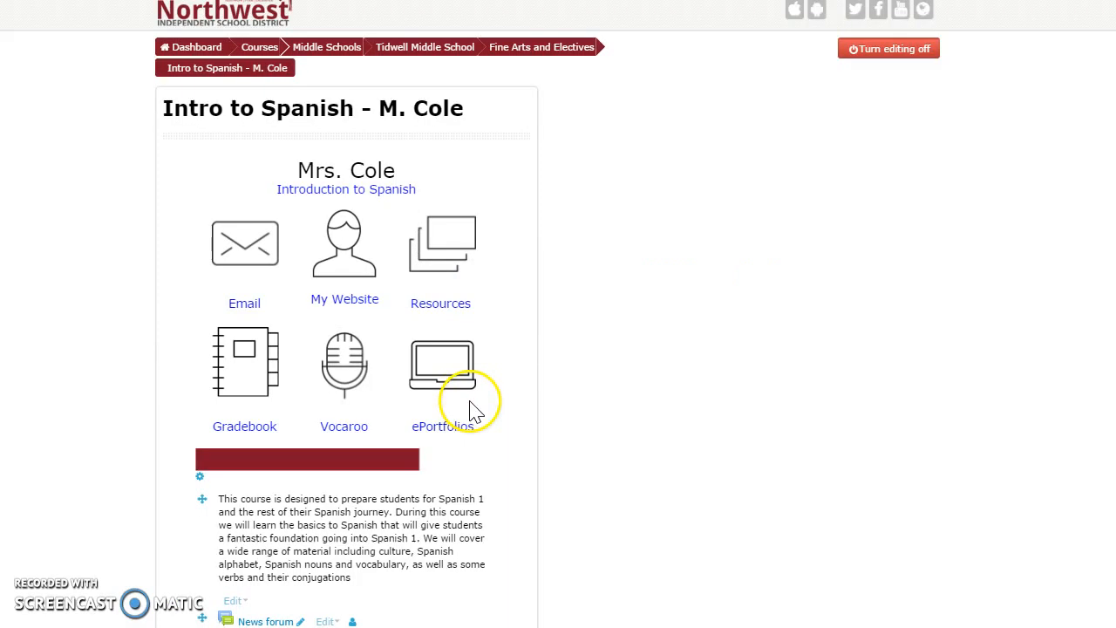